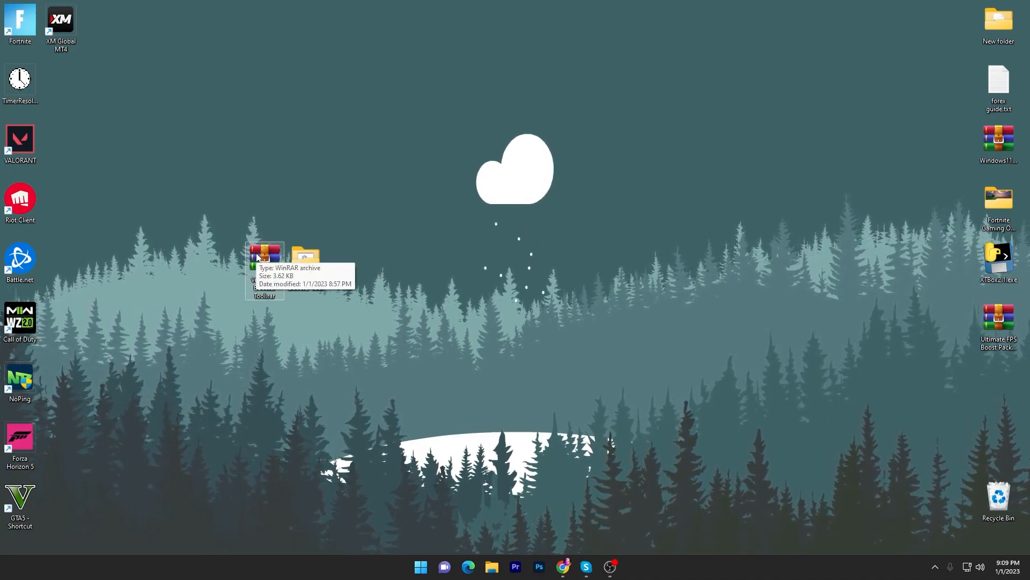
Step: Extract the Venix FPS Booster Tool archive via WinRAR into its own desktop folder and select it
{"action": "right_click", "coordinate": [264, 254]}
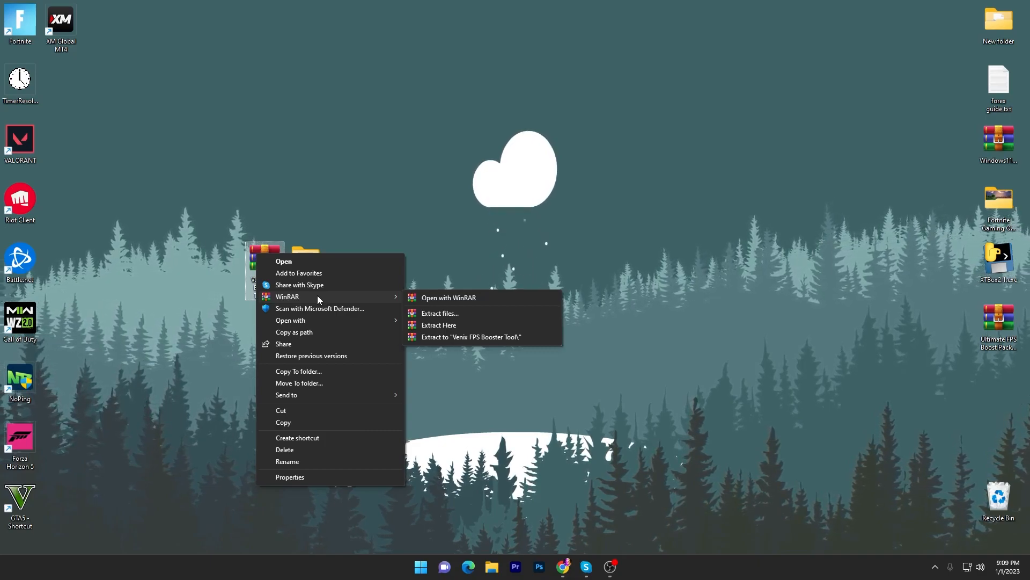
{"action": "left_click", "coordinate": [440, 324]}
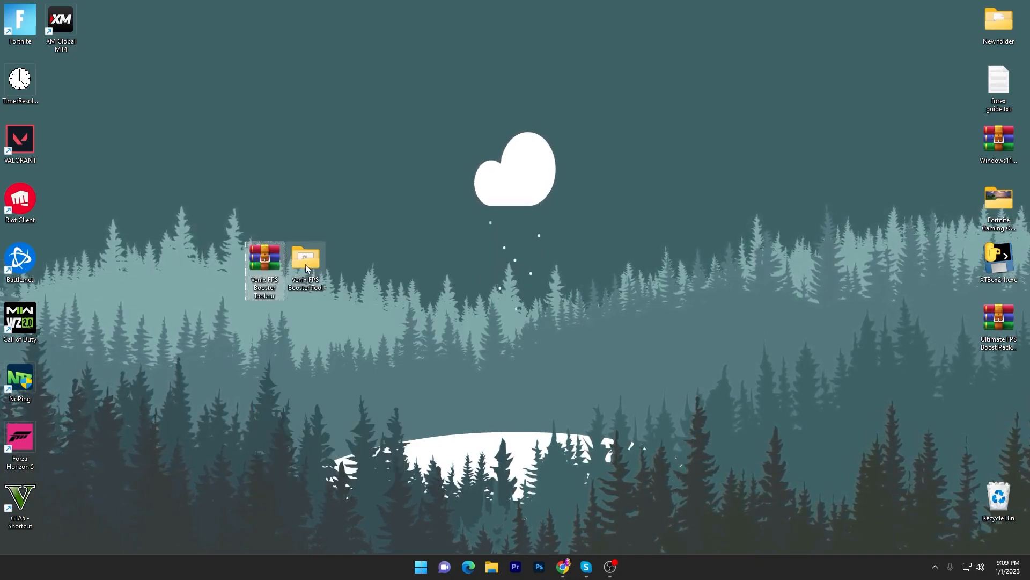
{"action": "double_click", "coordinate": [264, 257]}
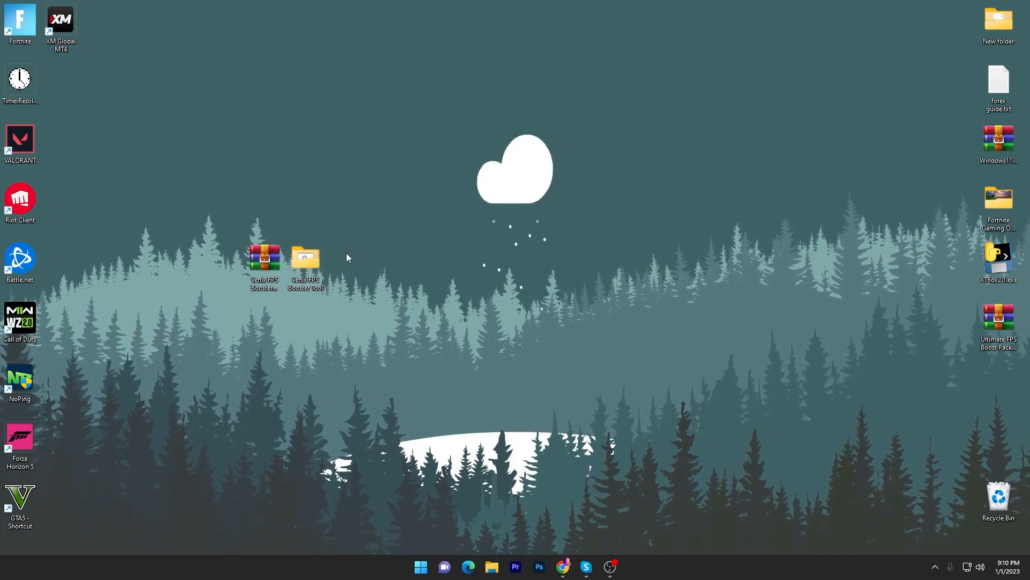
{"action": "left_click", "coordinate": [303, 257]}
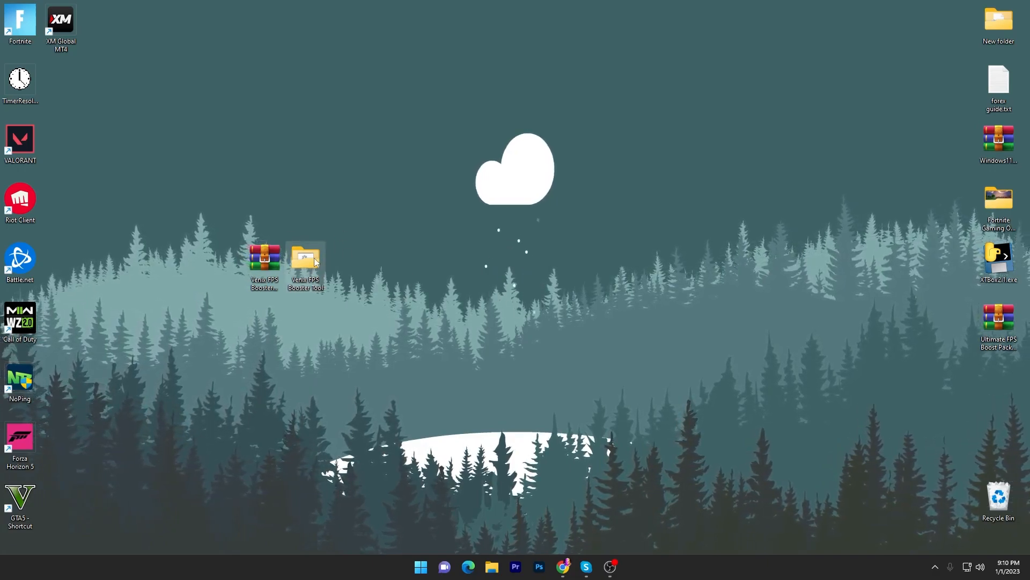
Step: Enter the Venix FPS Booster Tool folder and run Venix.bat as administrator
{"action": "double_click", "coordinate": [304, 259]}
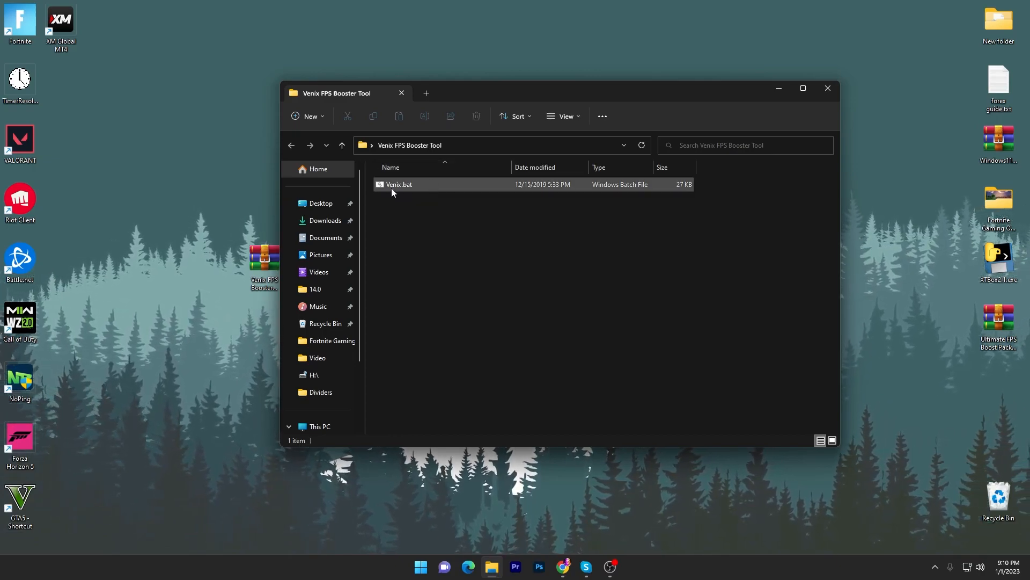
{"action": "double_click", "coordinate": [399, 184]}
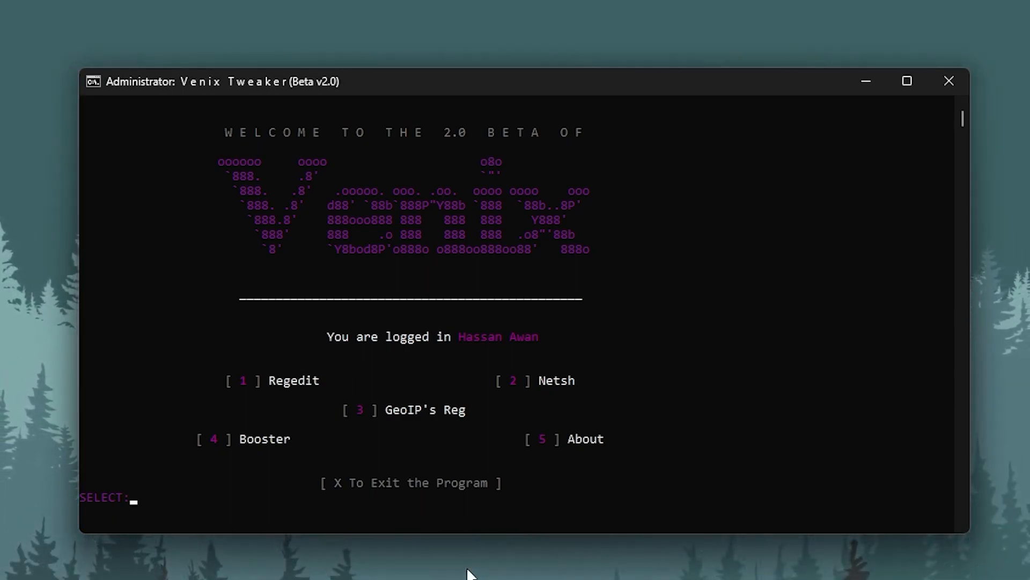
{"action": "mouse_move", "coordinate": [539, 411]}
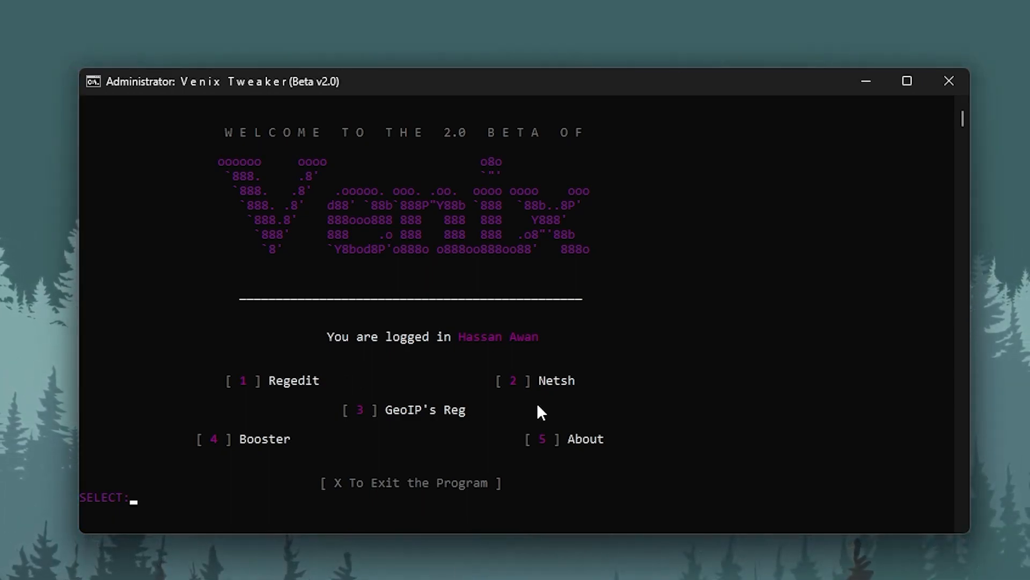
Step: Run menu options 2 (Netsh), 3 (GeoIP's Reg) and 4 (Booster) at the SELECT prompt
{"action": "type", "text": "2"}
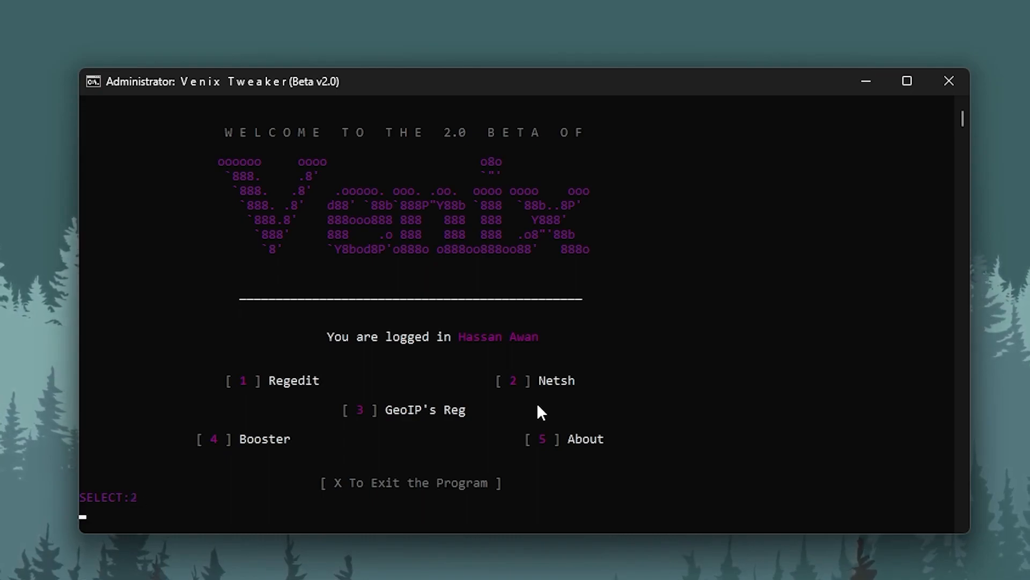
{"action": "key", "text": "backspace"}
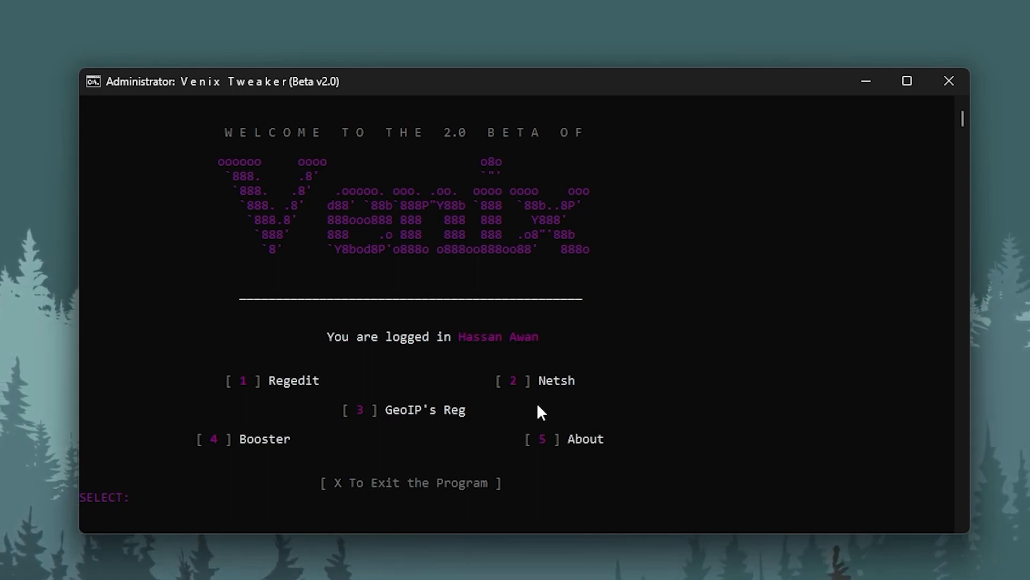
{"action": "type", "text": "3"}
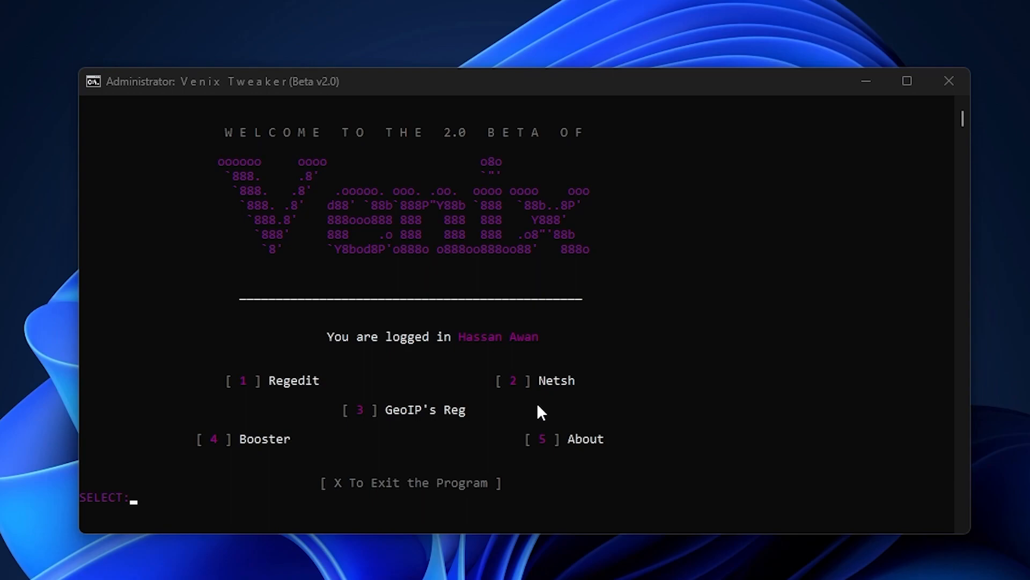
{"action": "type", "text": "4"}
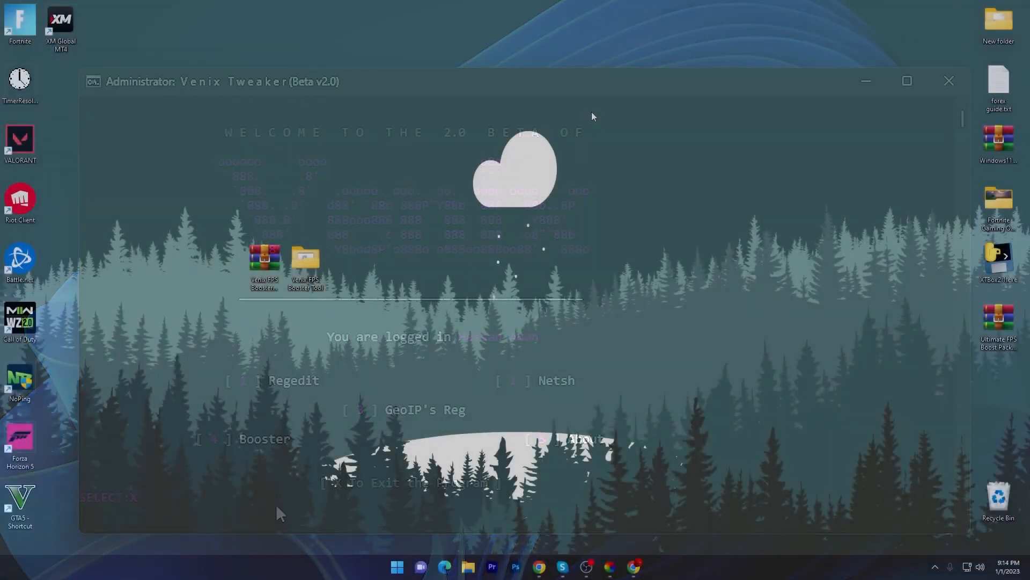
Step: In Chrome, filter UPTO Packs to Softwares and search 'BEST FPS BOOST TOOL FOR LOW END PC/LAPTOPS'
{"action": "left_click", "coordinate": [948, 80]}
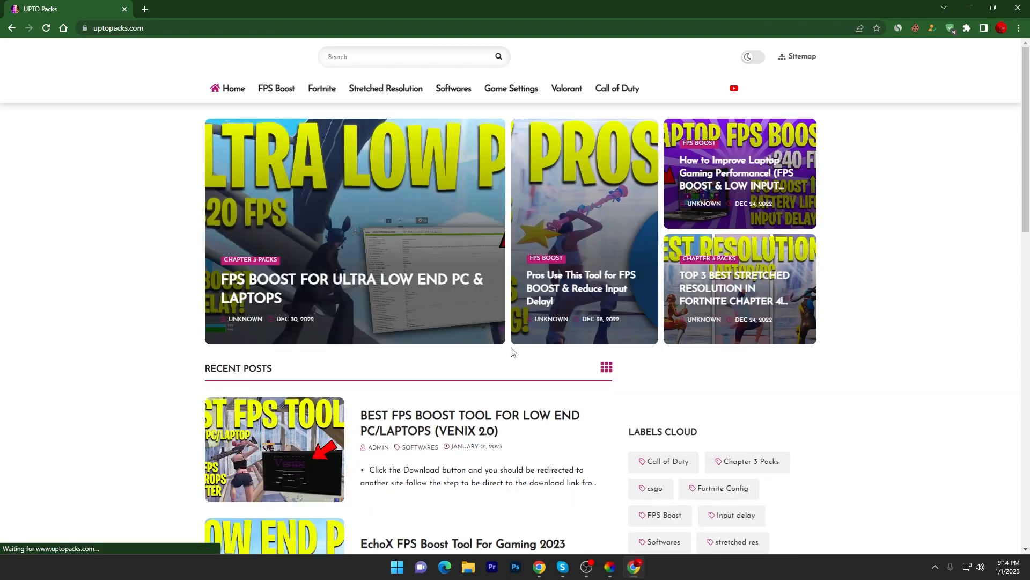
{"action": "mouse_move", "coordinate": [453, 88]}
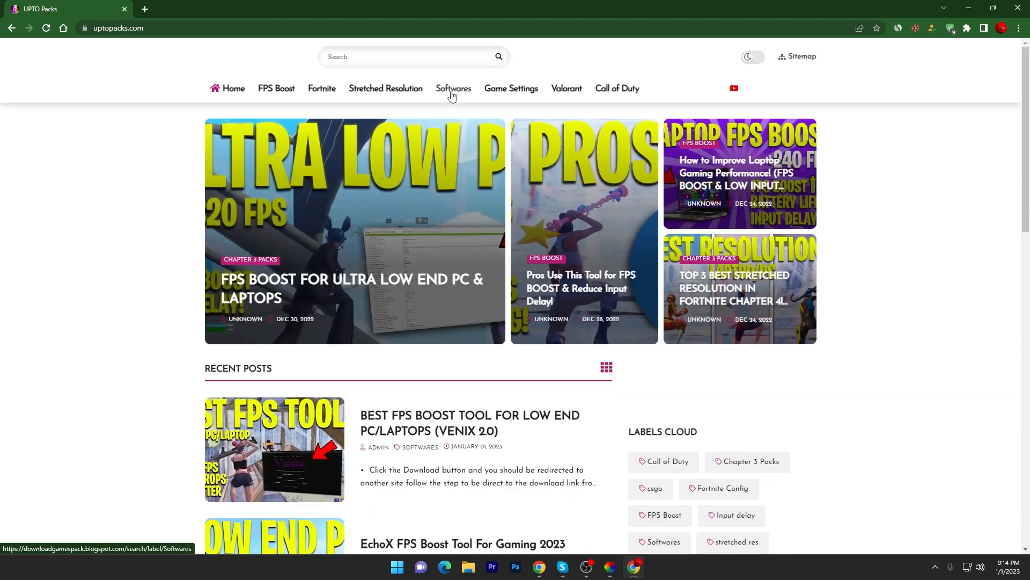
{"action": "left_click", "coordinate": [453, 89]}
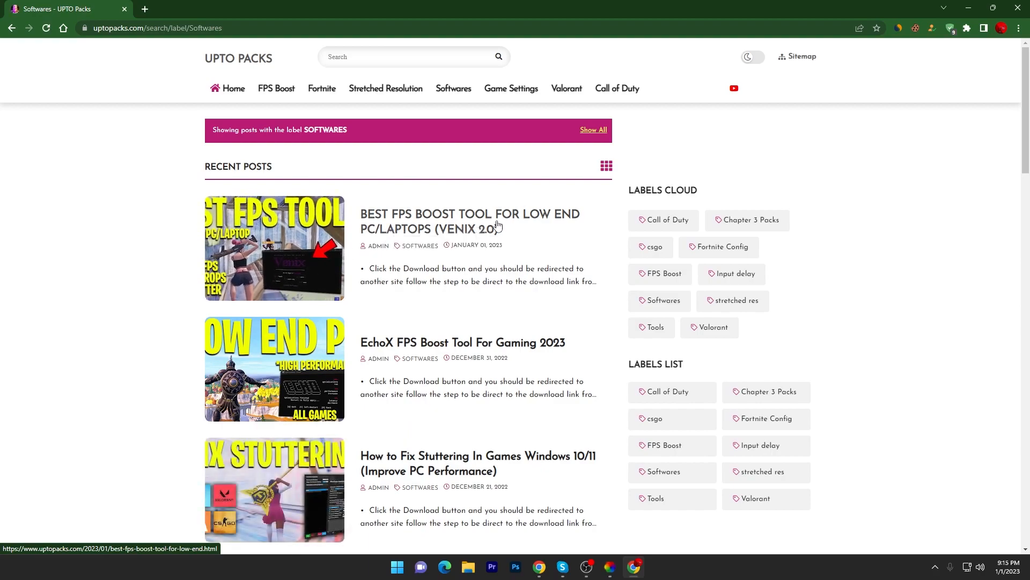
{"action": "left_click", "coordinate": [414, 57]}
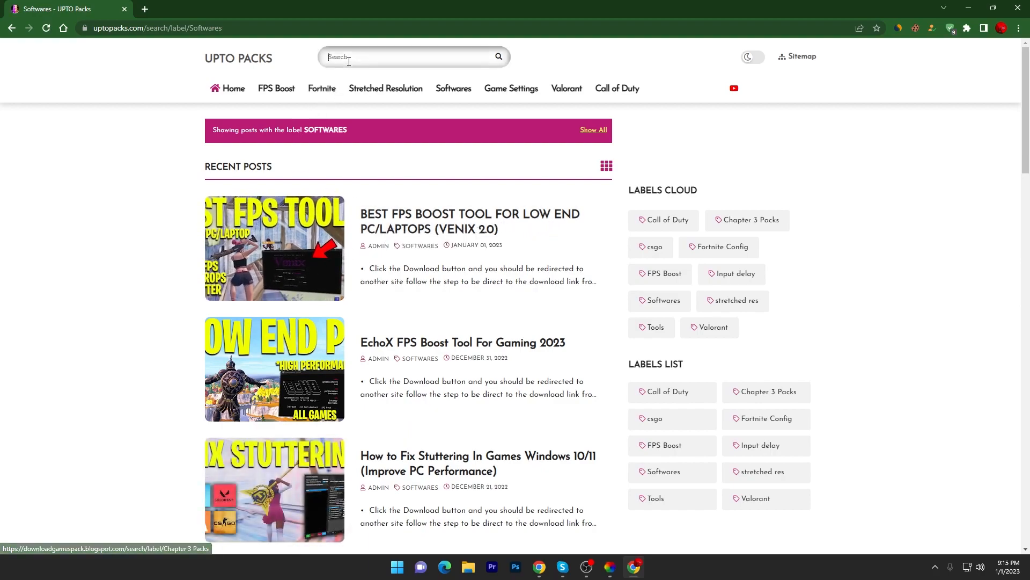
{"action": "type", "text": "BEST FPS BOOST TOOL FOR LOW END PC/LAPTOPS"}
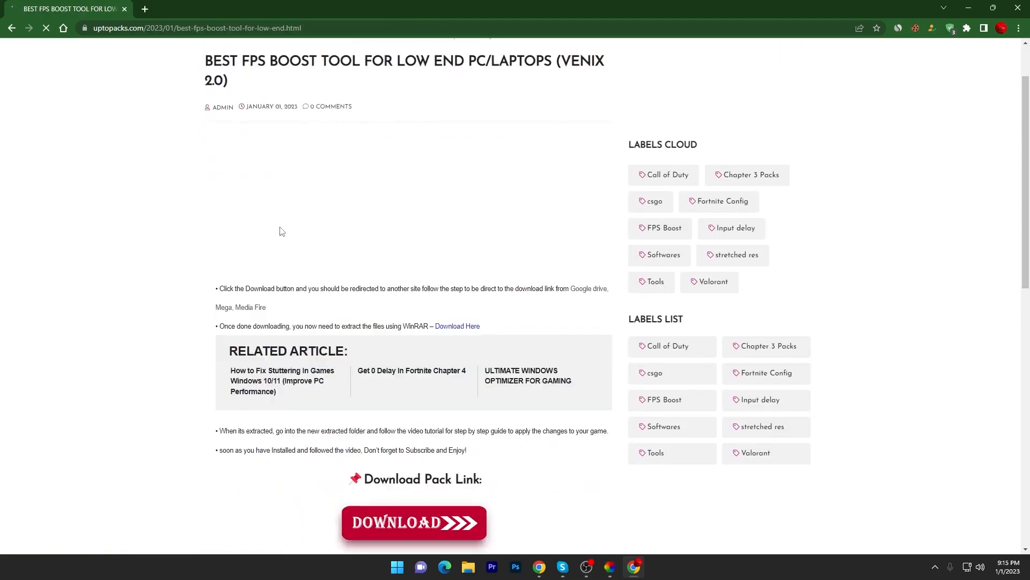
Step: Follow the post's DOWNLOAD link, subscribe on Rekonise and unlock the MediaFire link for Venix FPS Booster Tool.rar
{"action": "left_click", "coordinate": [413, 523]}
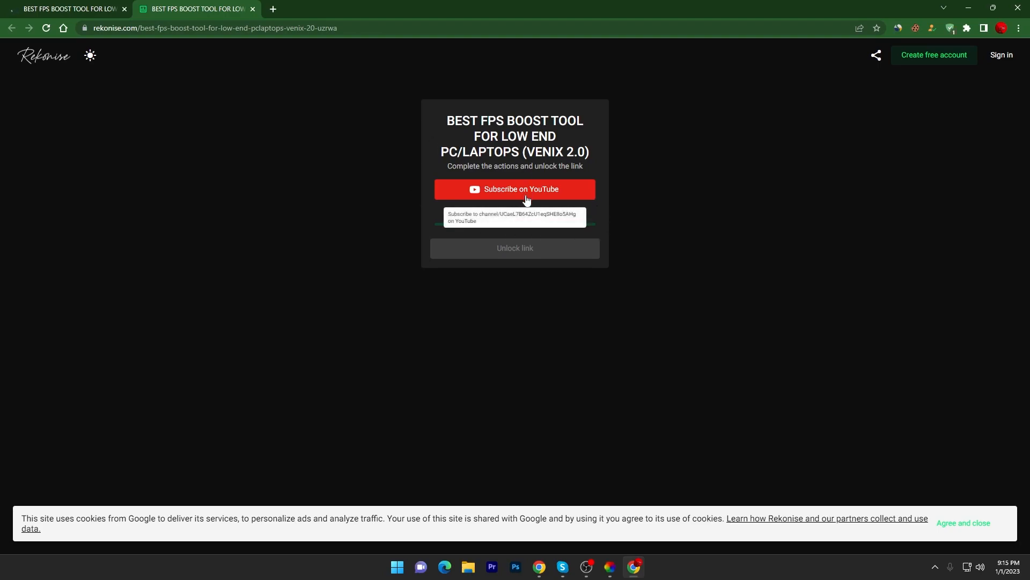
{"action": "left_click", "coordinate": [514, 189]}
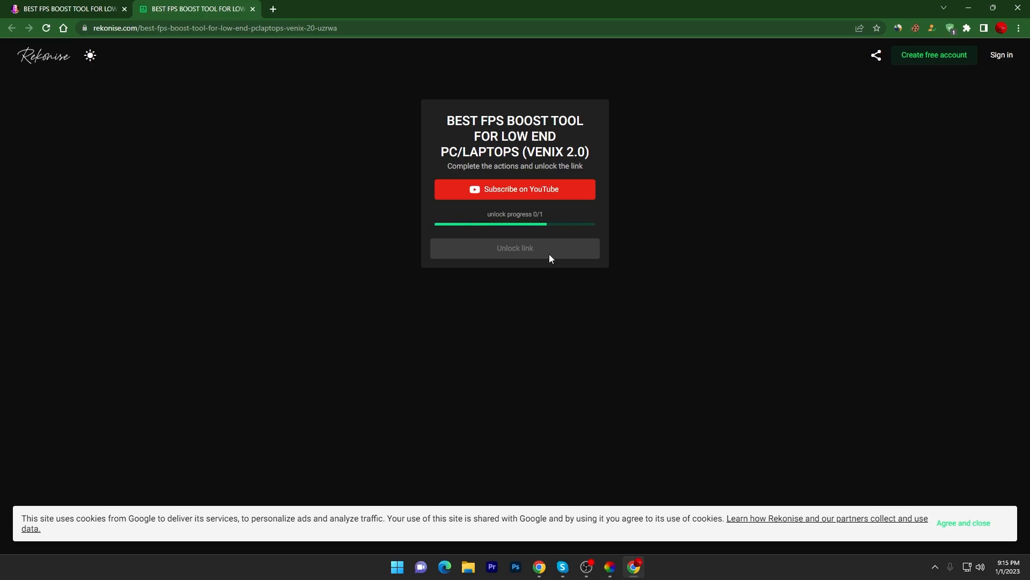
{"action": "left_click", "coordinate": [514, 251]}
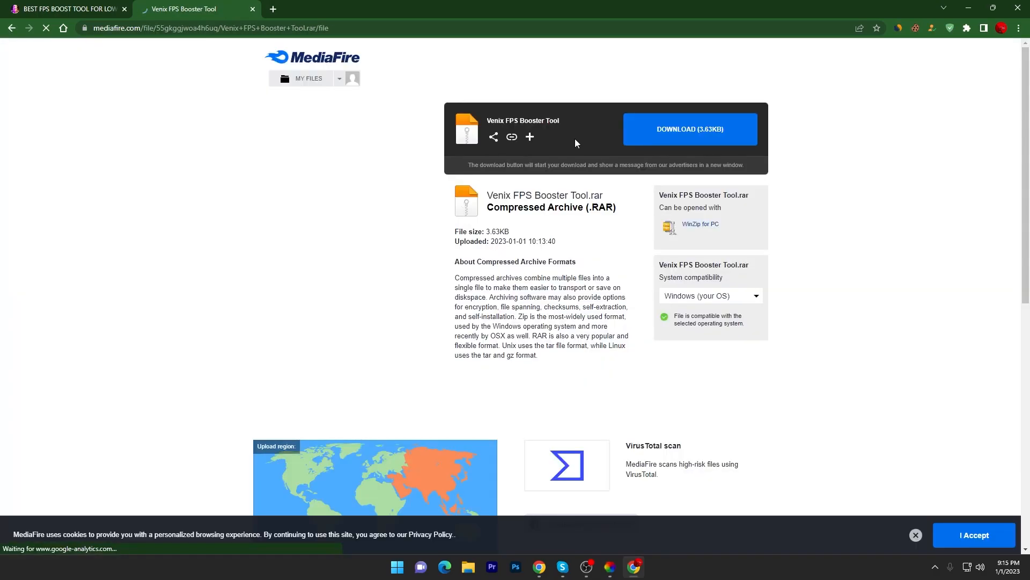